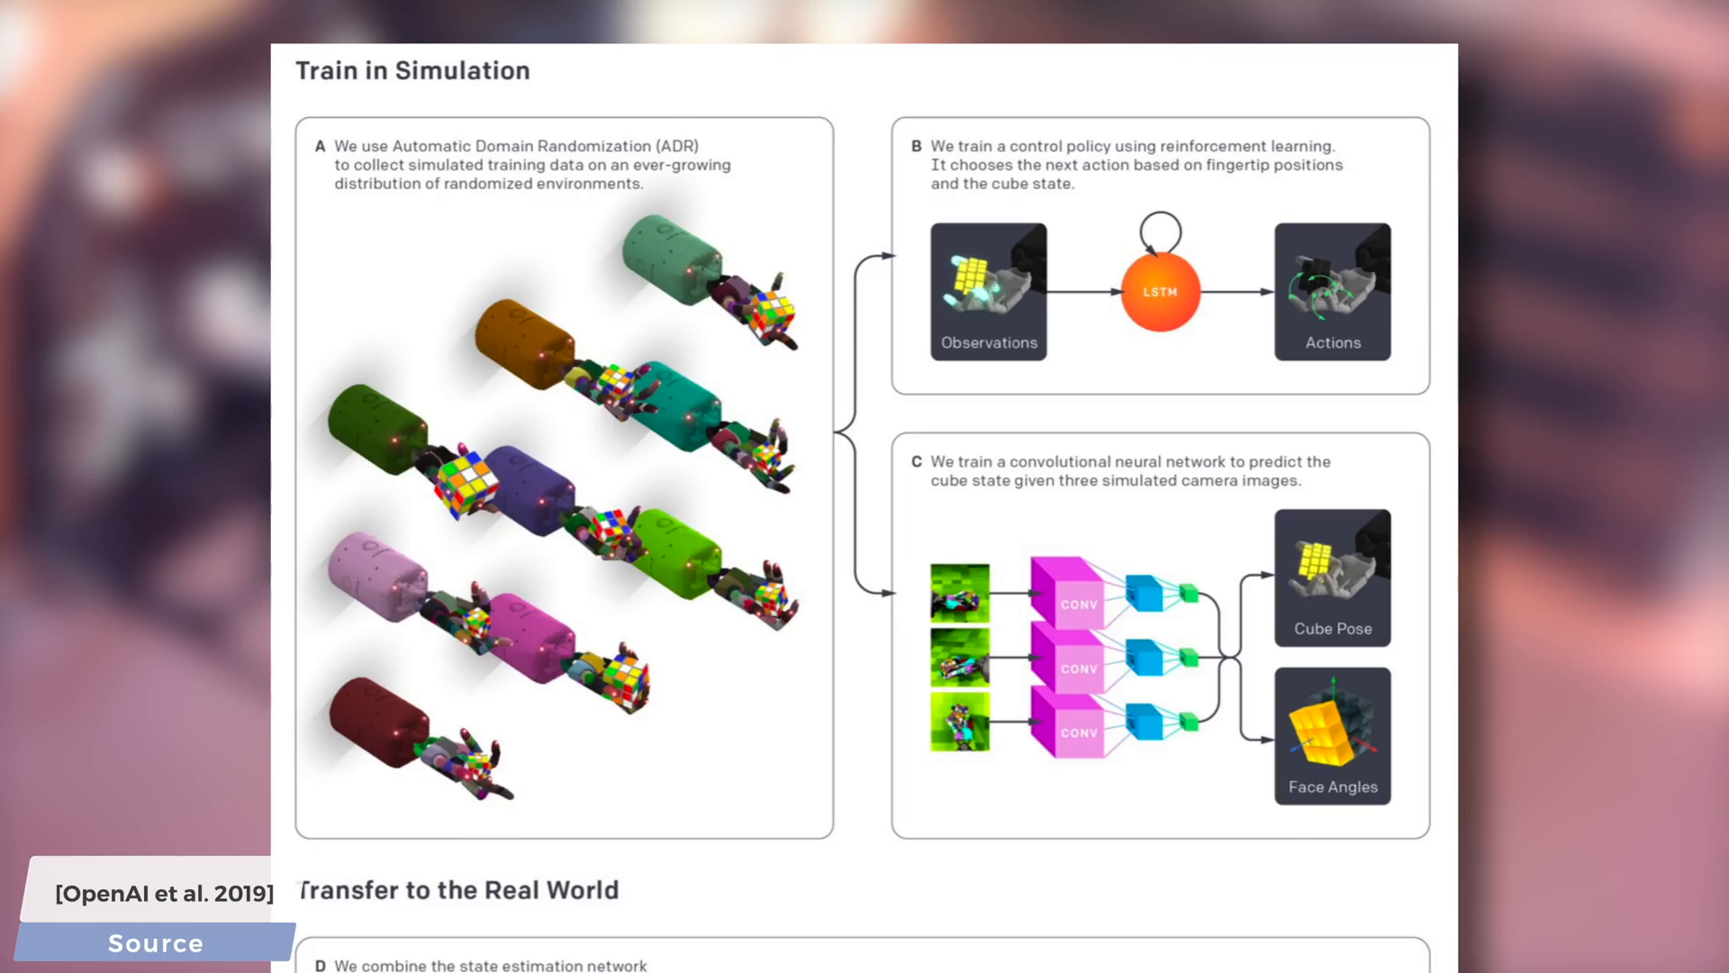
Step: Scroll down the CNN baseline run page through its Training Log
scroll("down", 3)
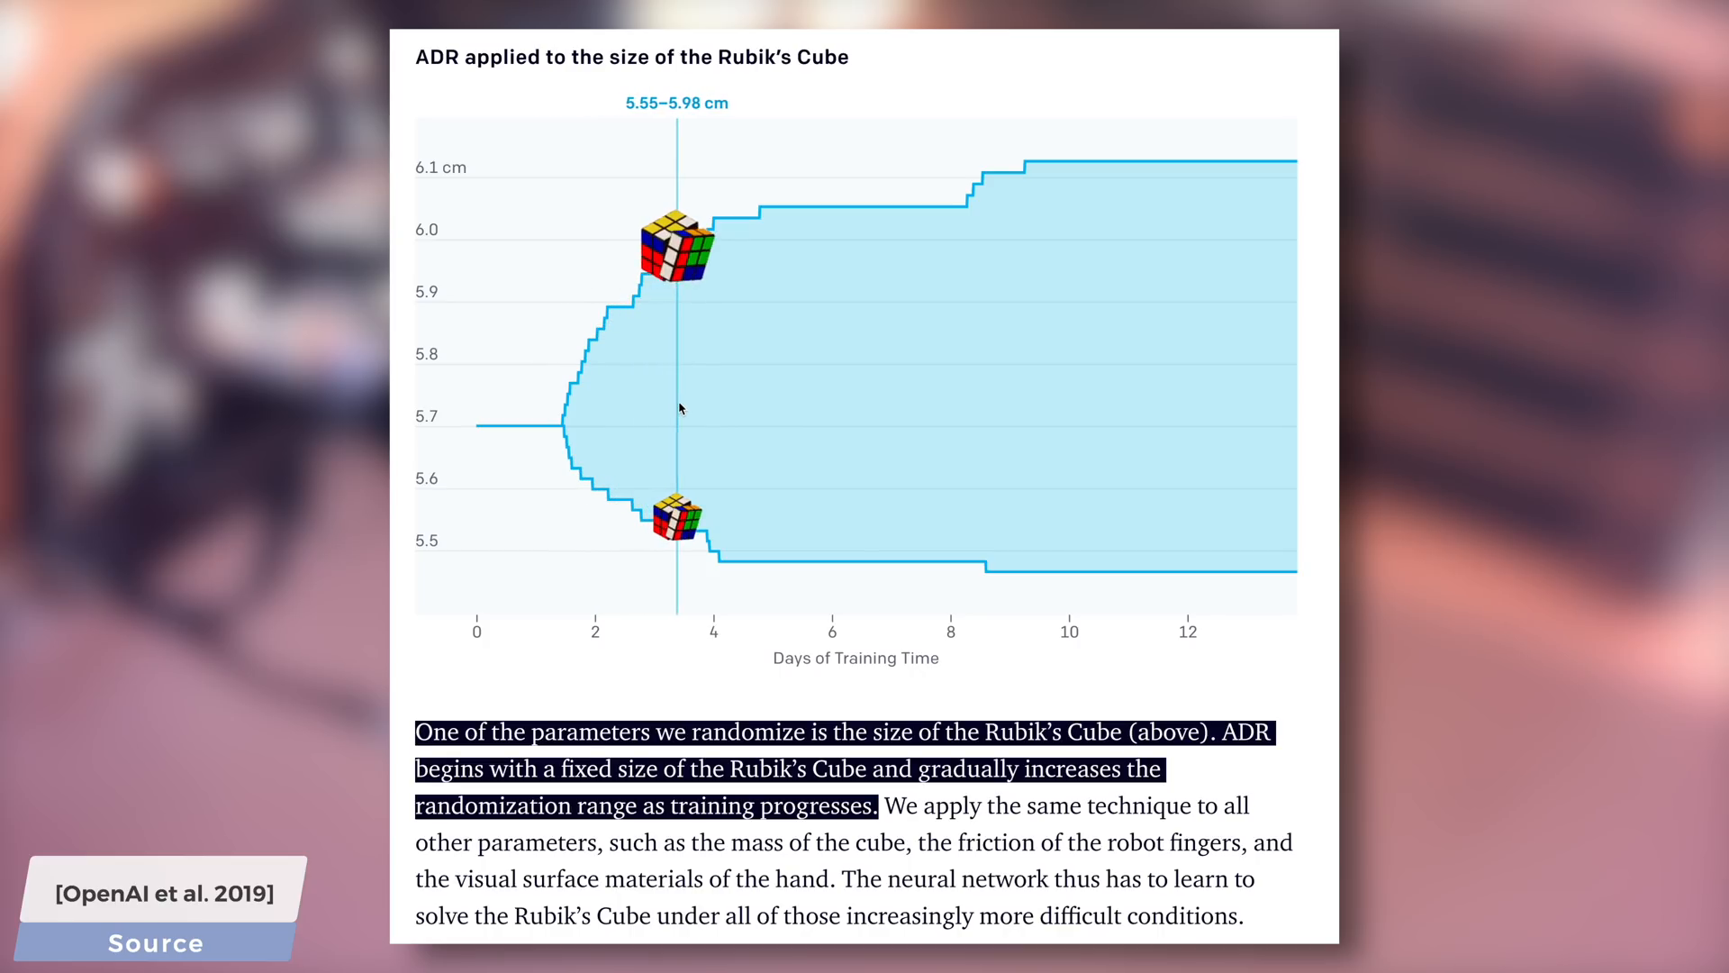
mouse_move(874, 405)
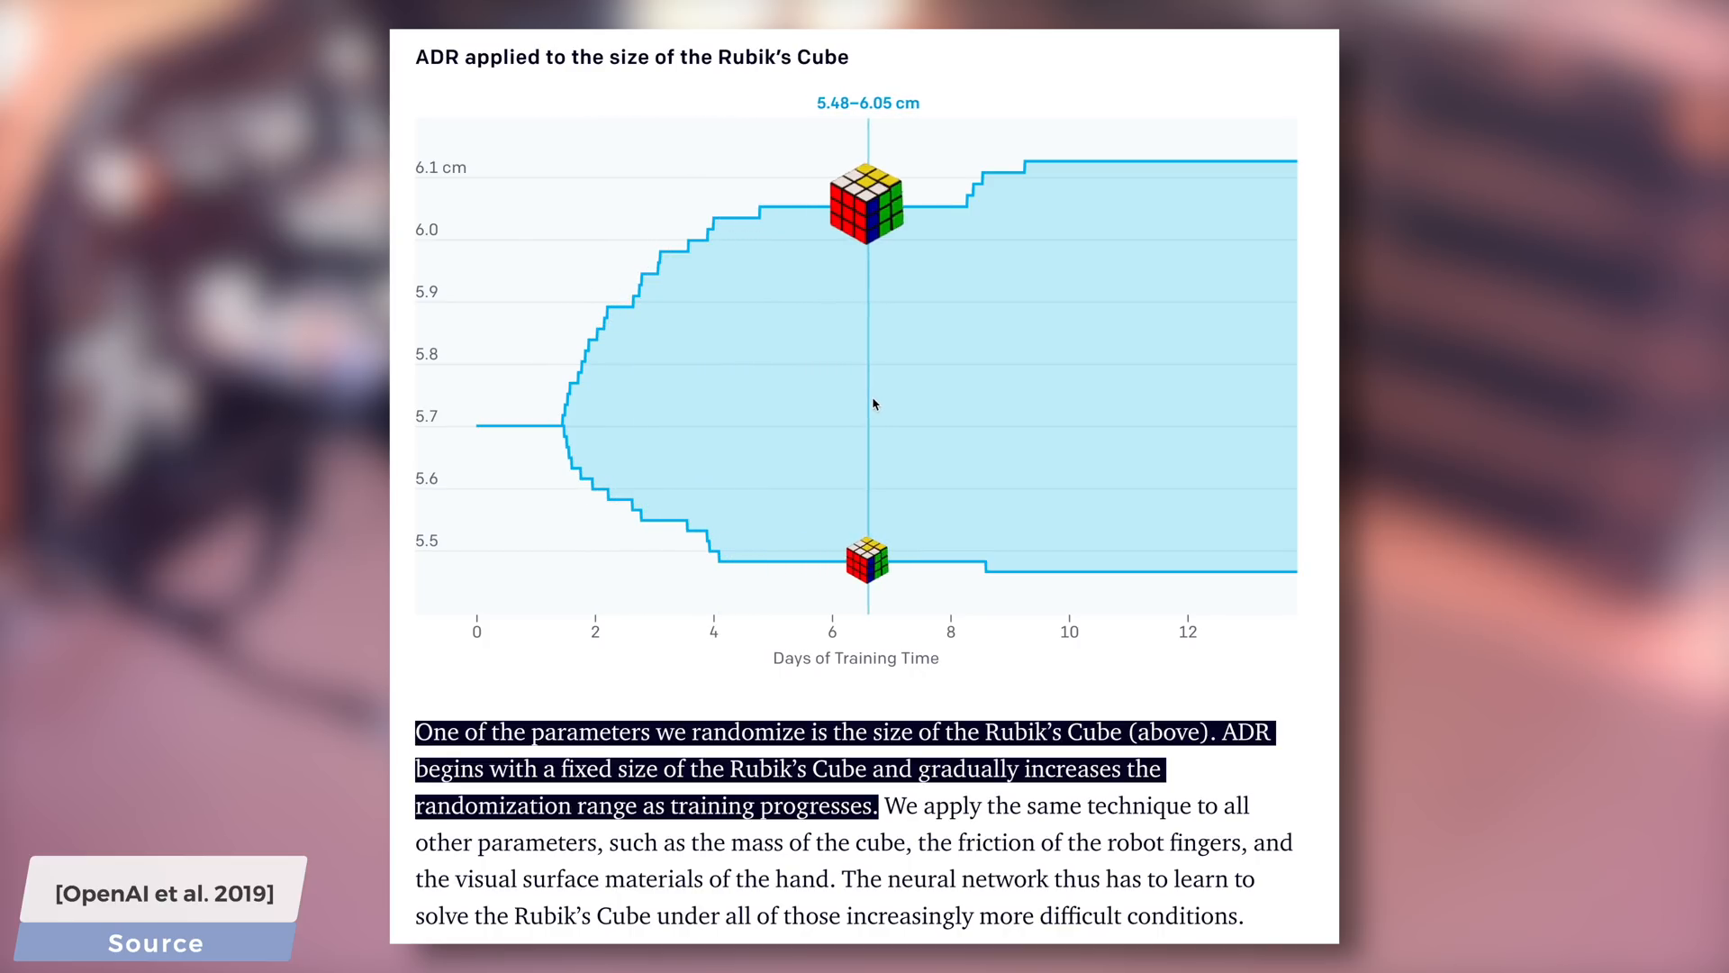
mouse_move(1163, 396)
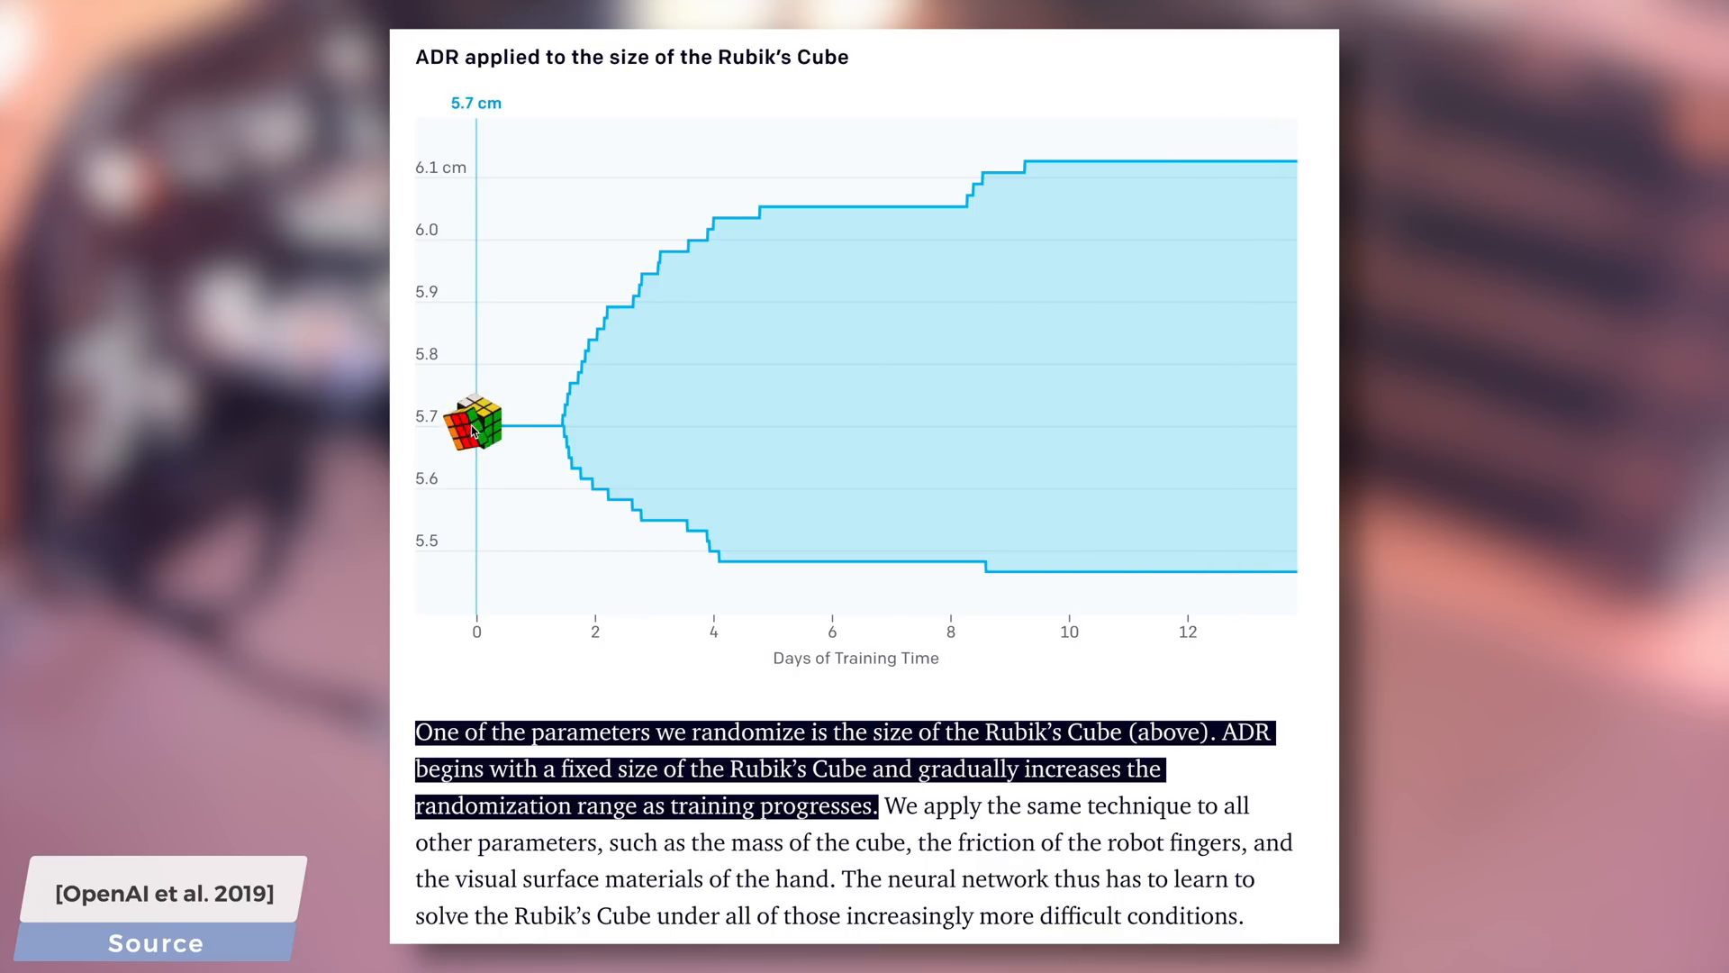
mouse_move(616, 417)
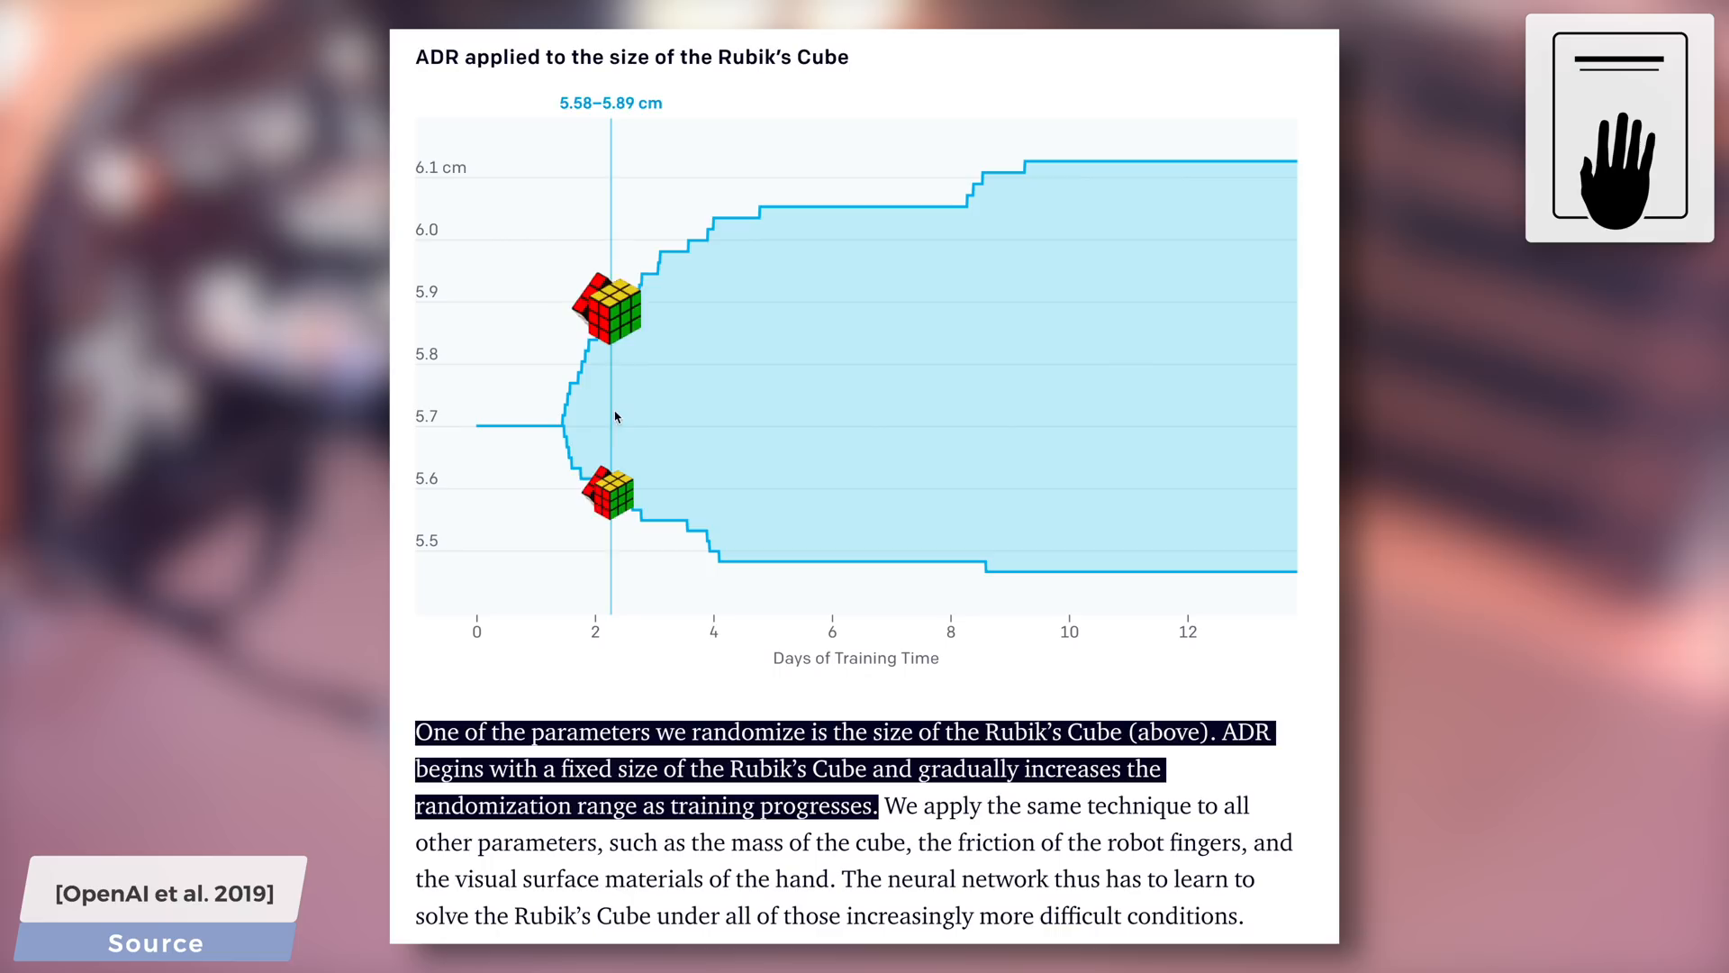
mouse_move(753, 408)
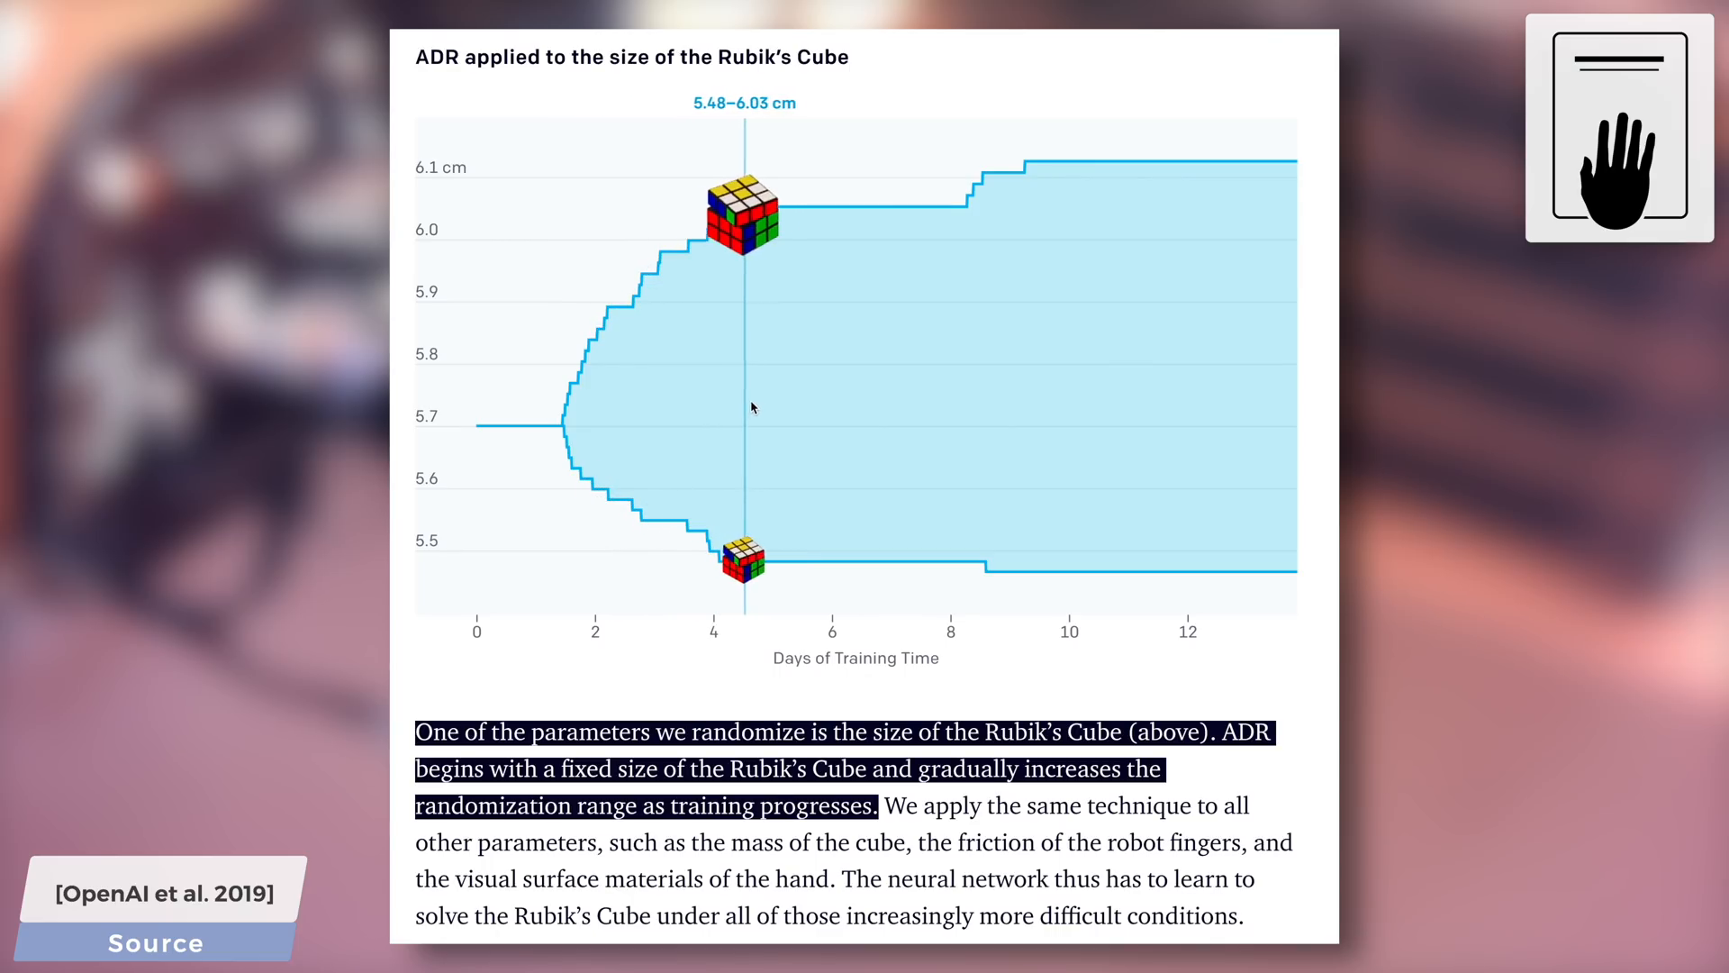
mouse_move(1000, 399)
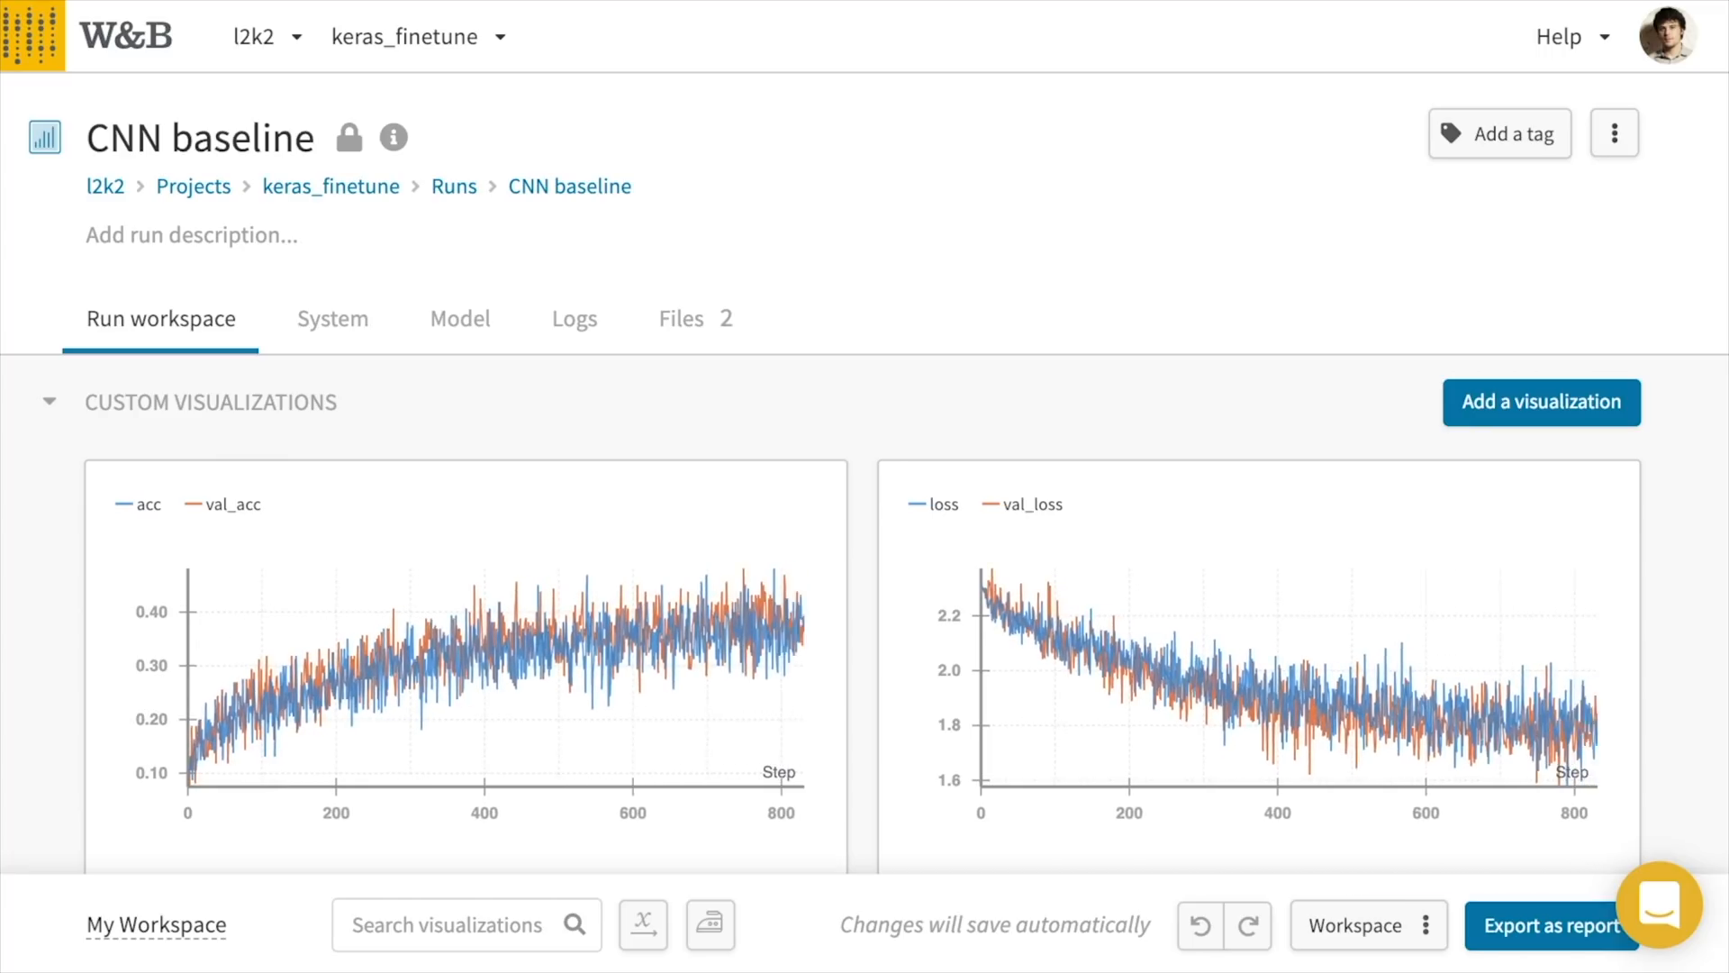
left_click(333, 319)
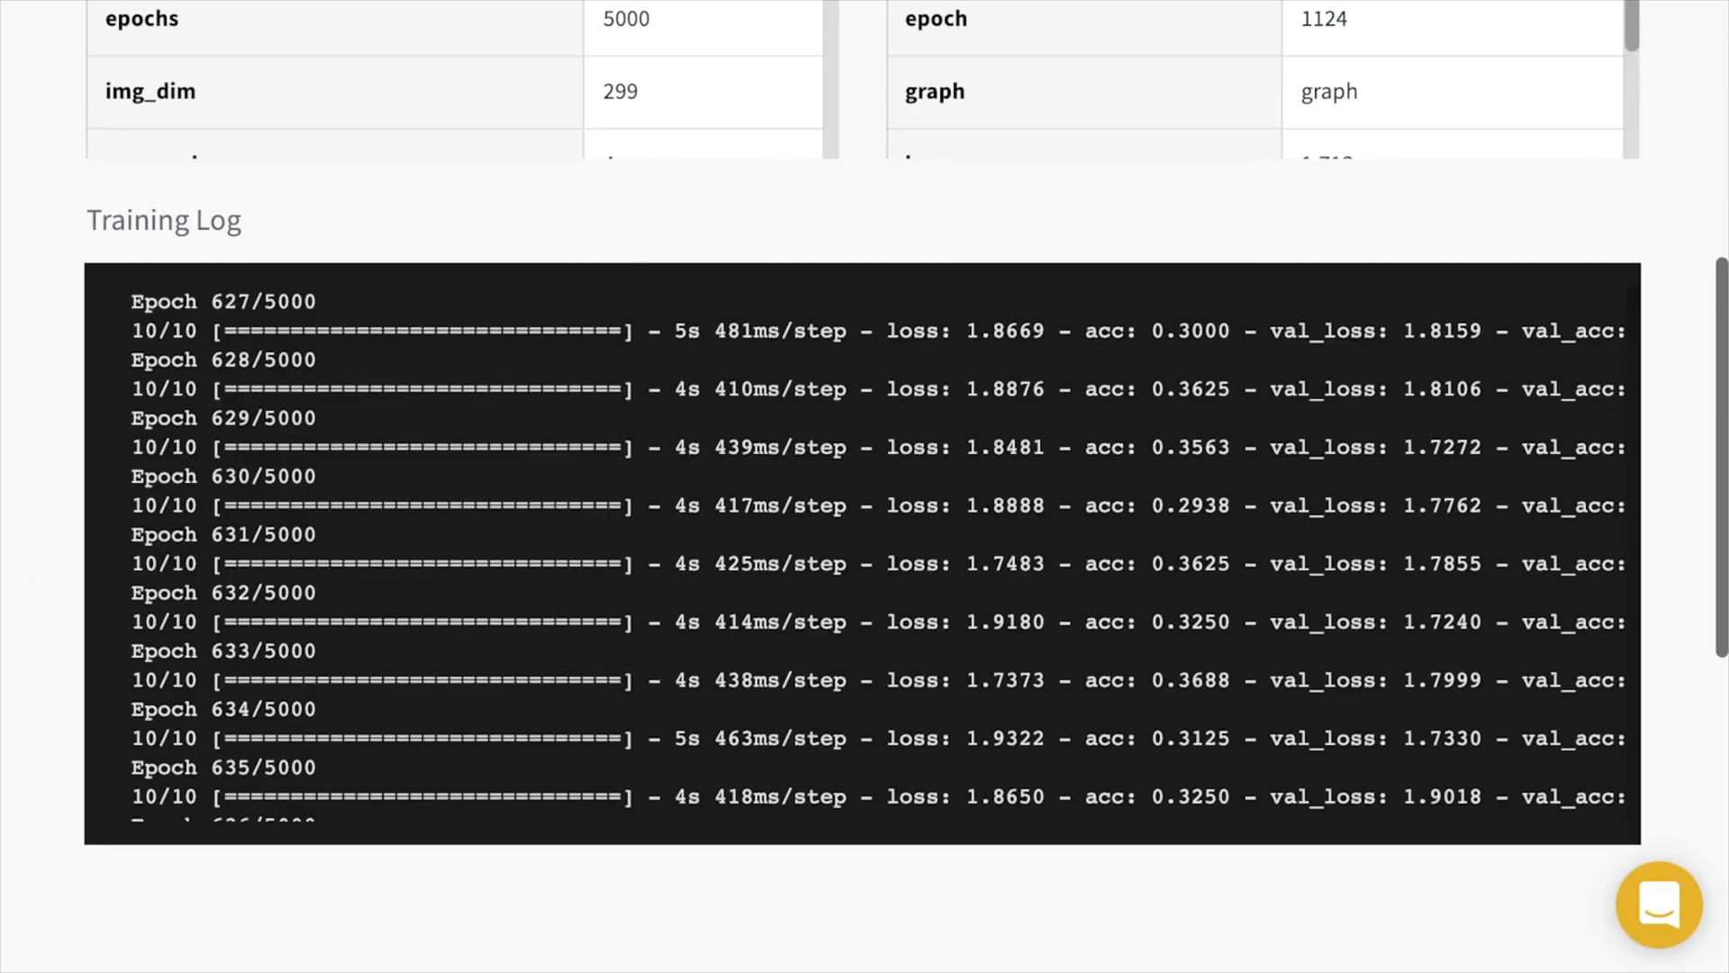
scroll("down", 3)
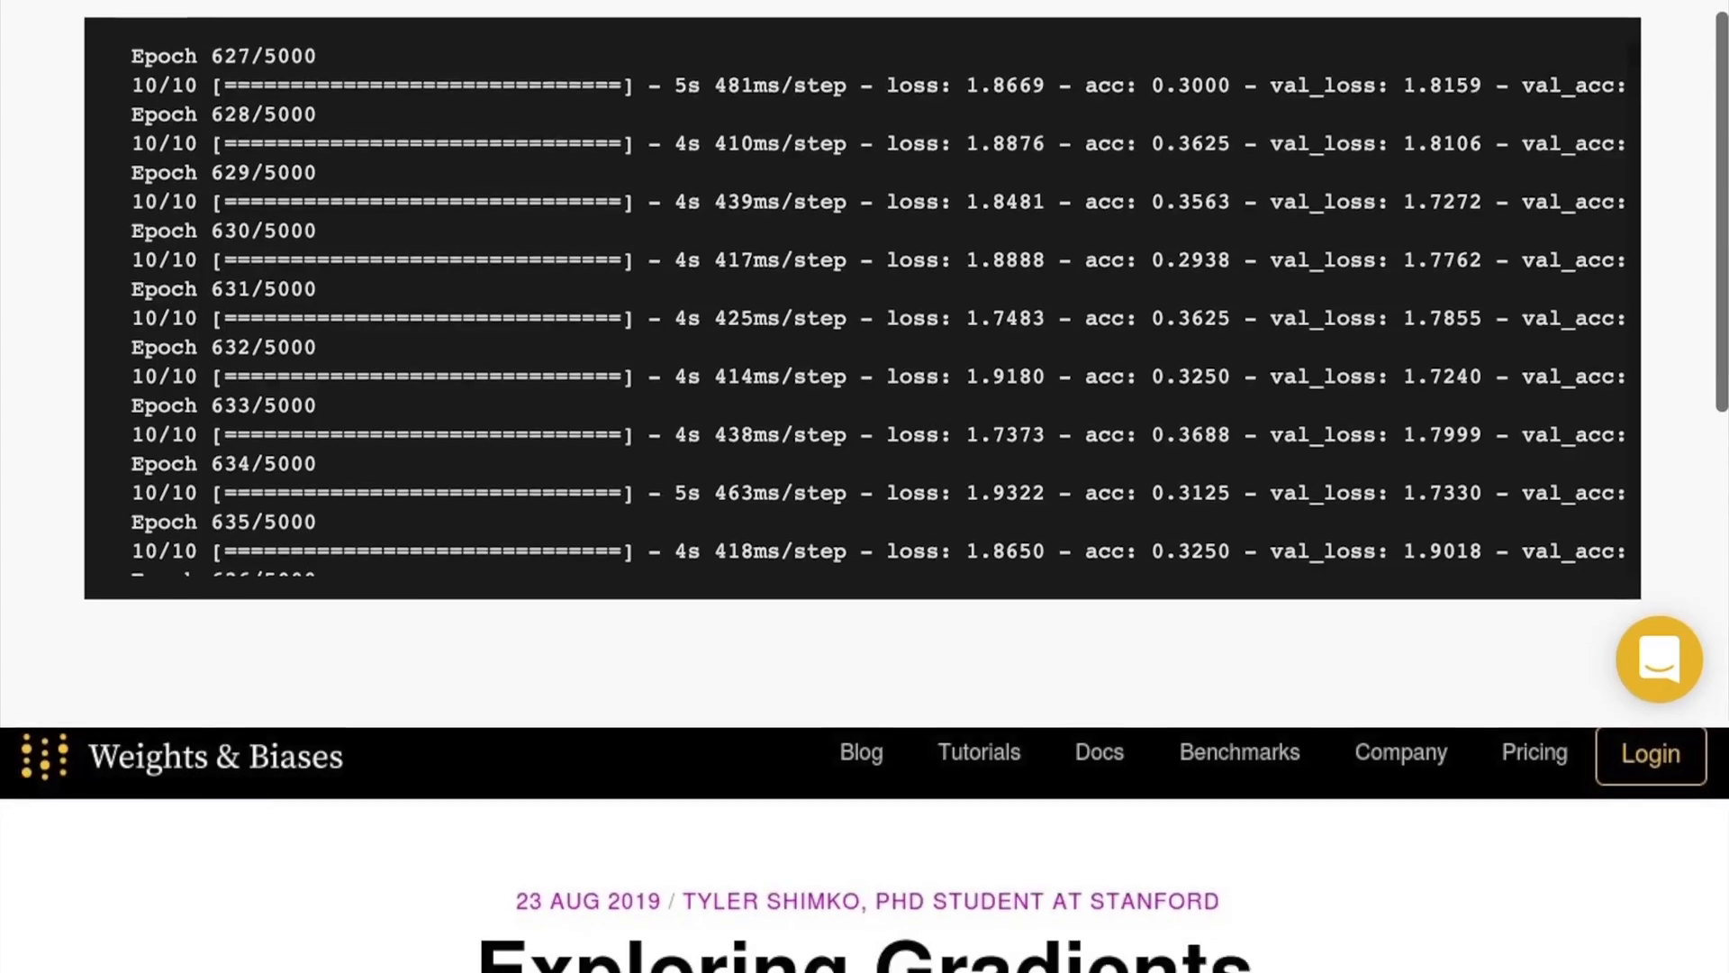
scroll("down", 3)
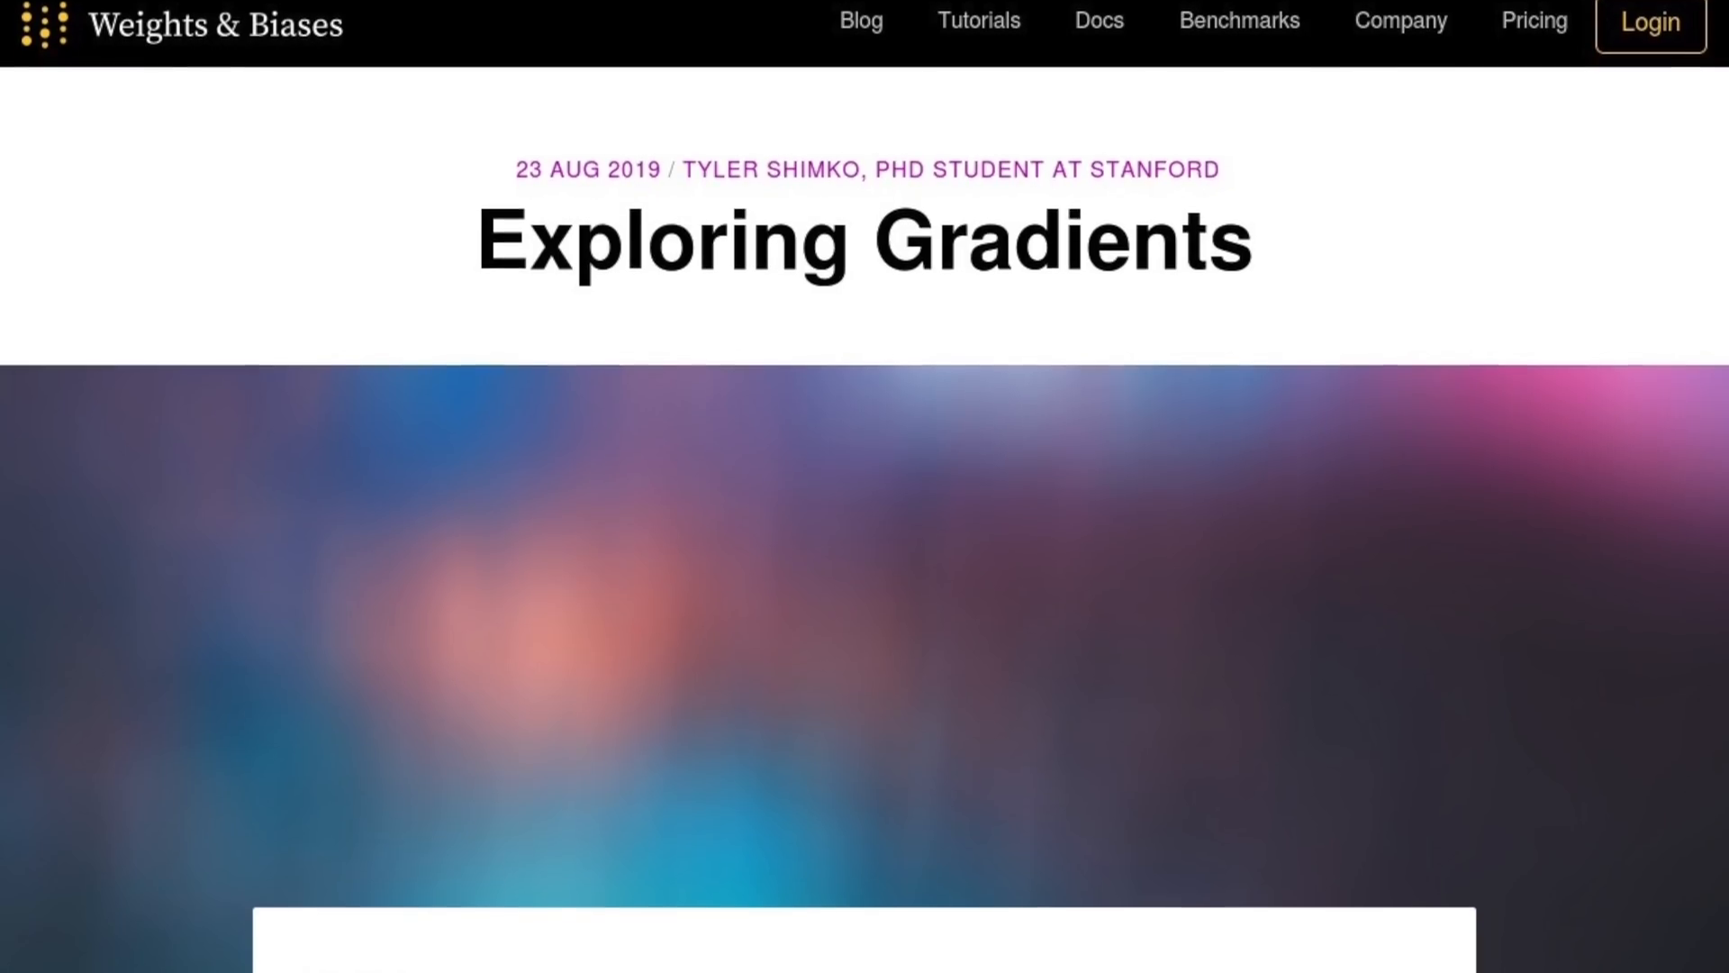
scroll("down", 3)
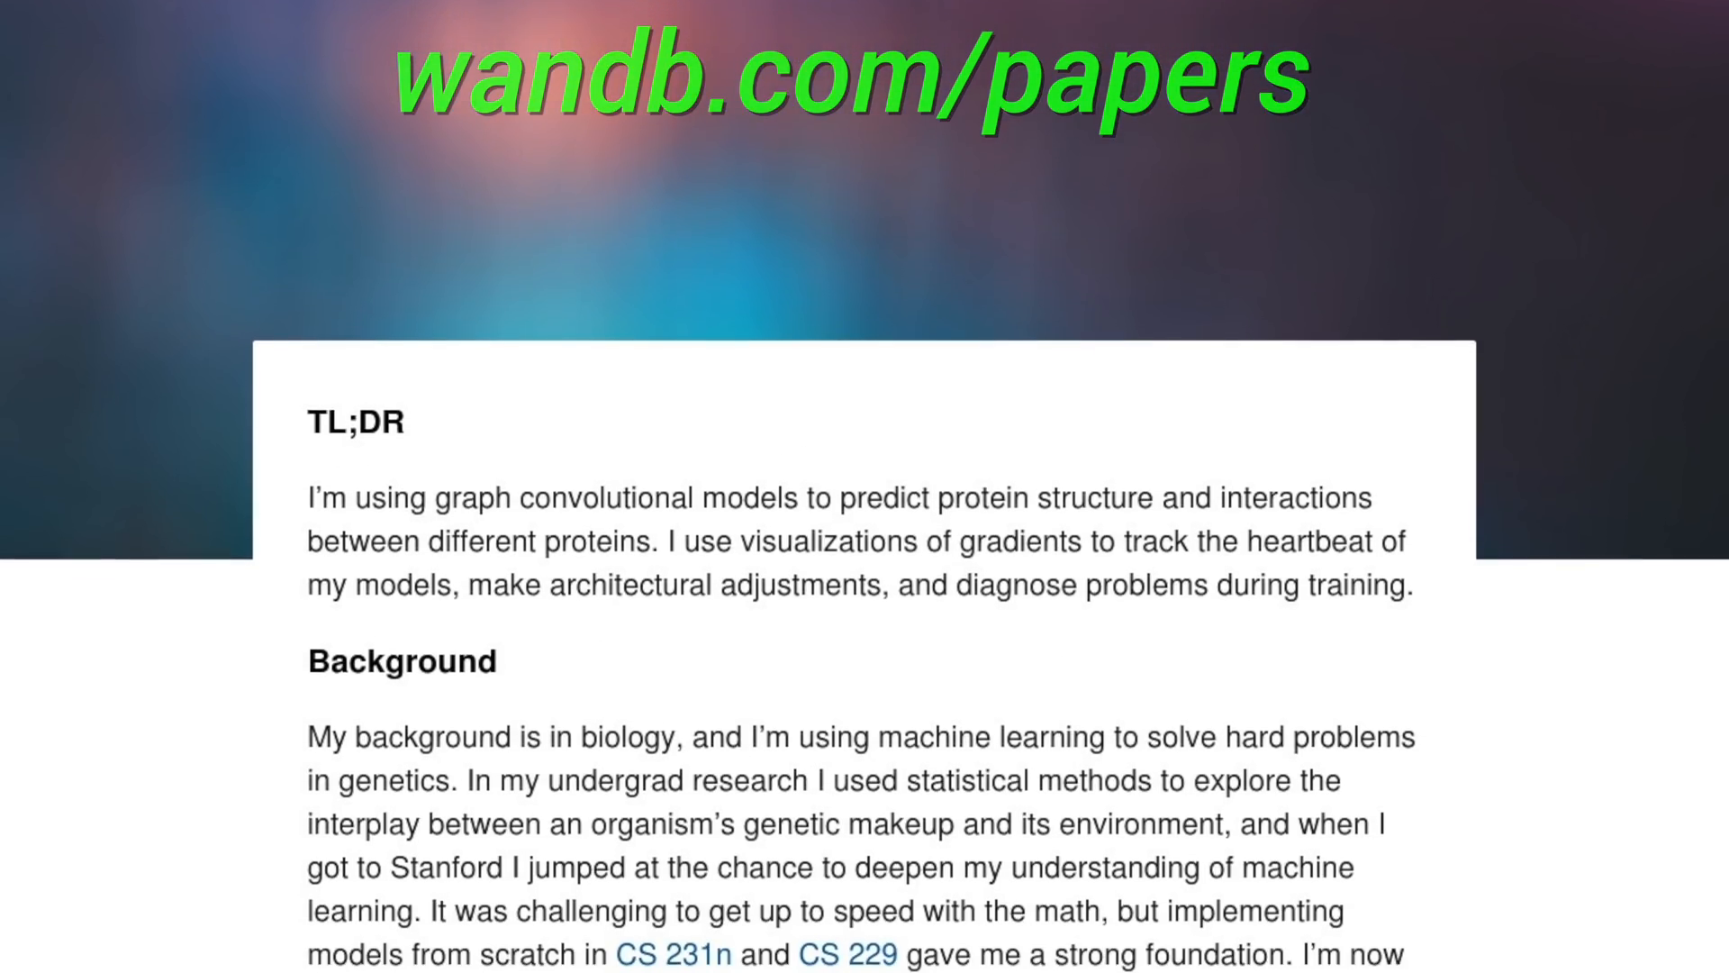
scroll("down", 3)
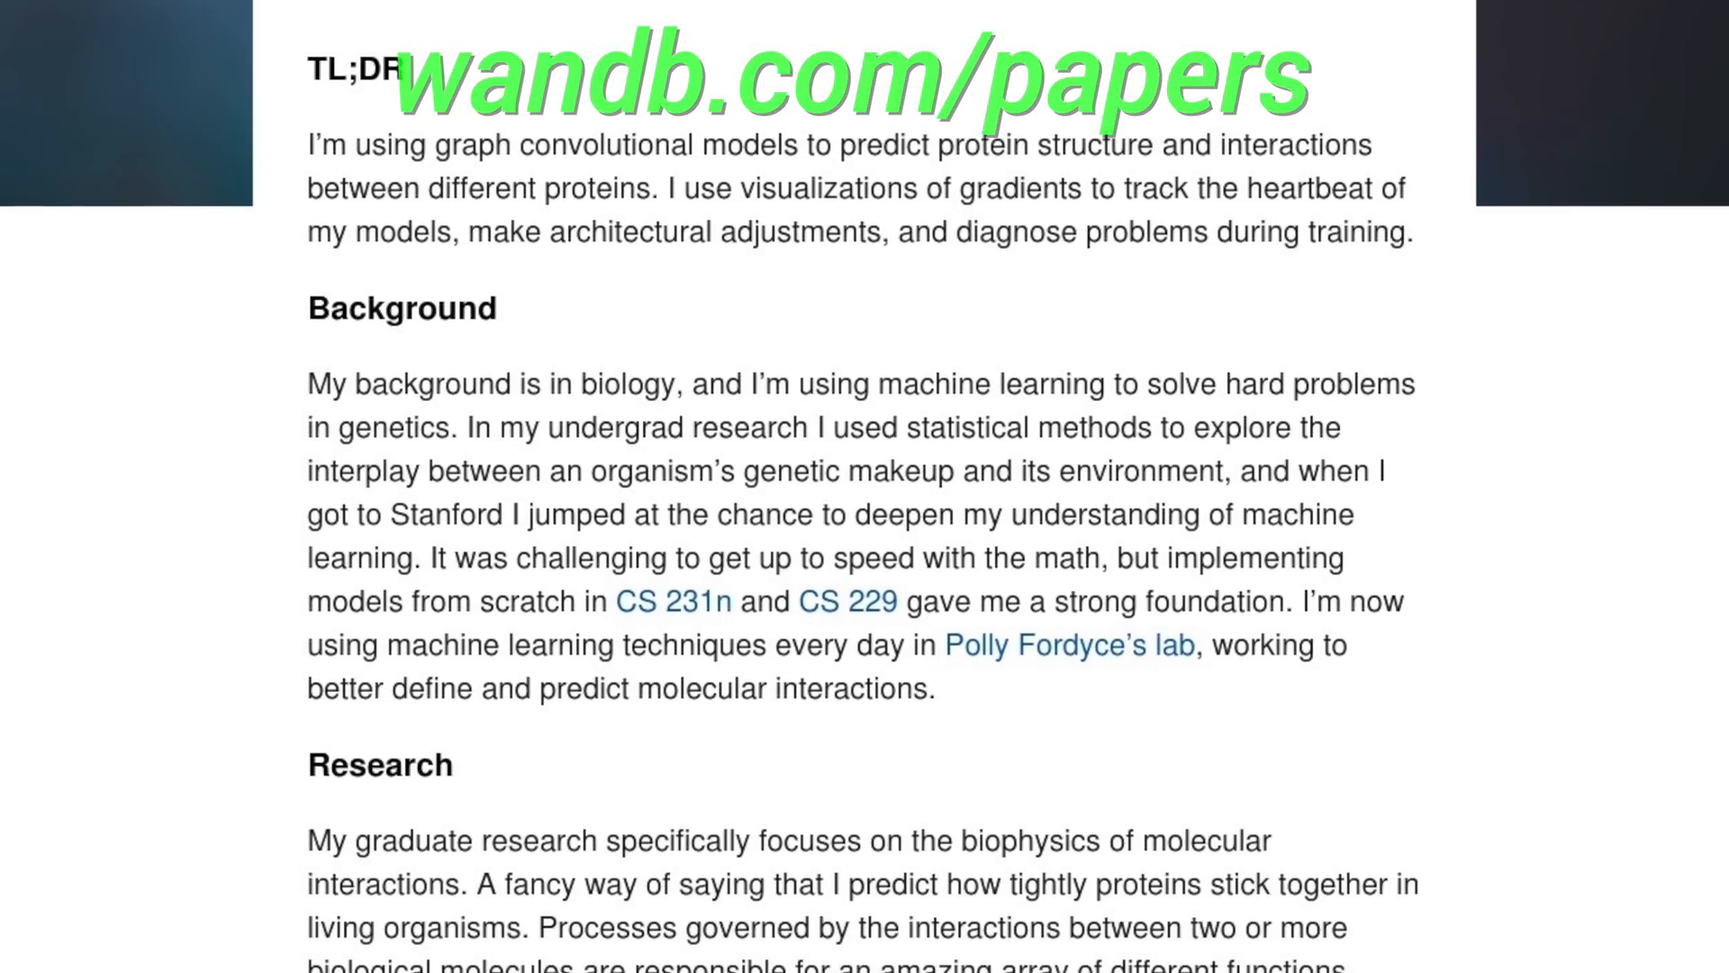
scroll("down", 3)
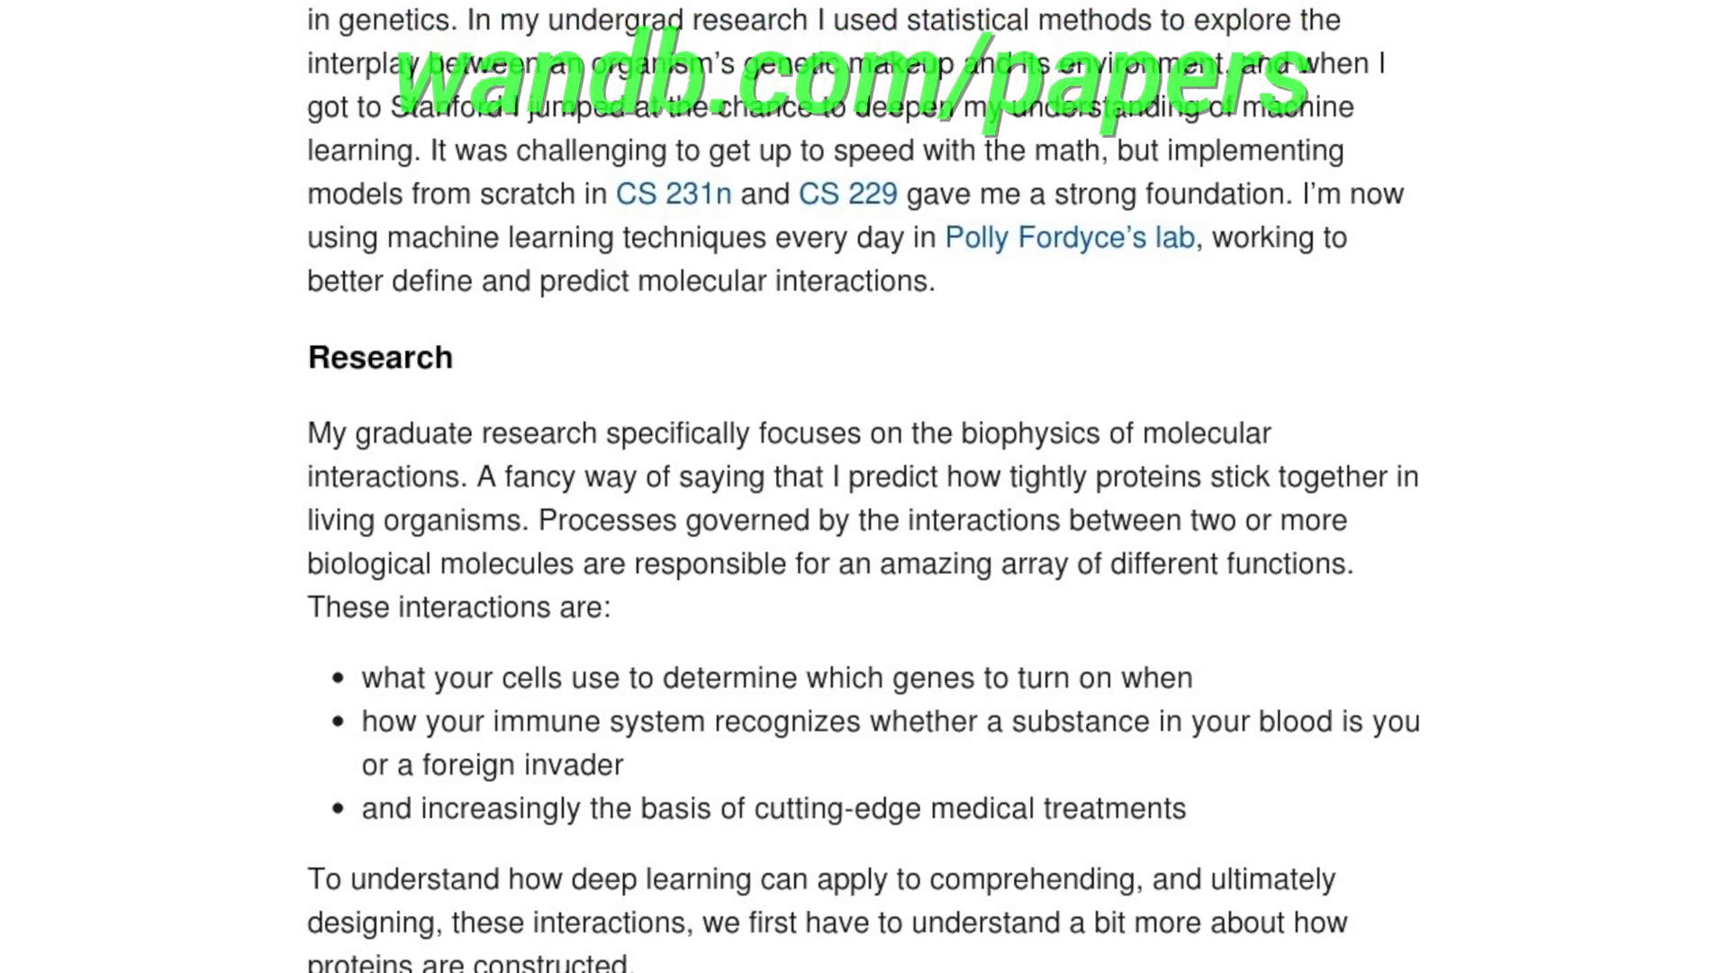
Step: Scroll into the Exploring Gradients post until the predicted and true contact maps appear
scroll("down", 3)
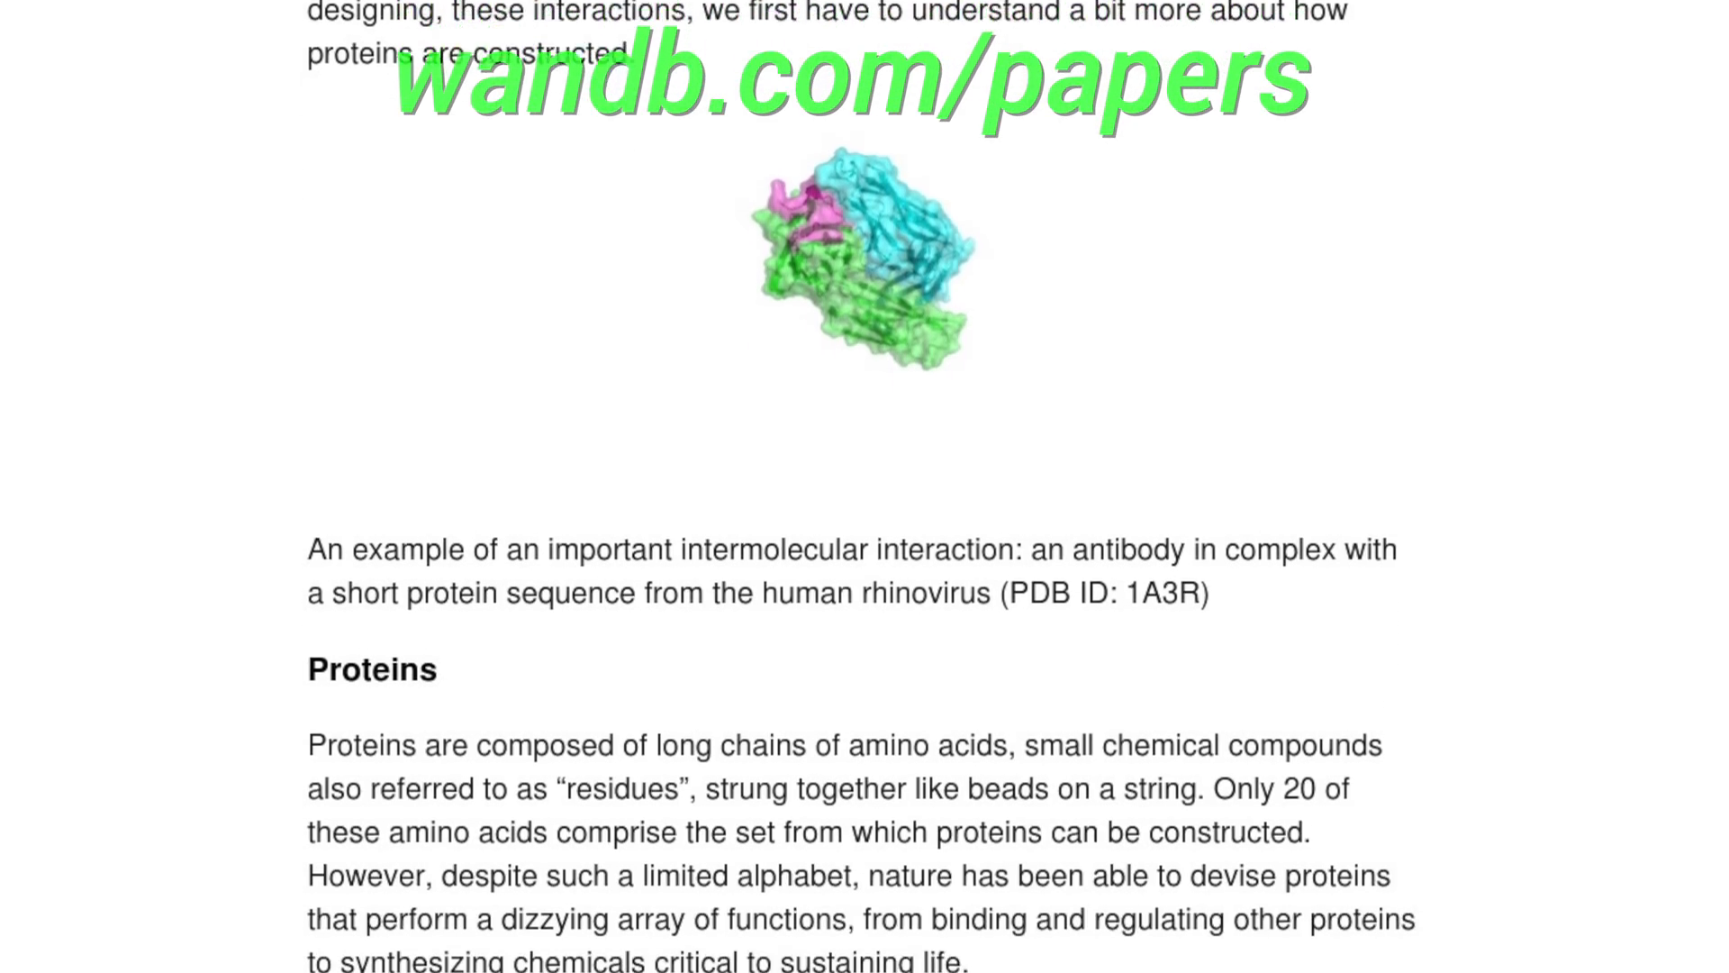
scroll("down", 3)
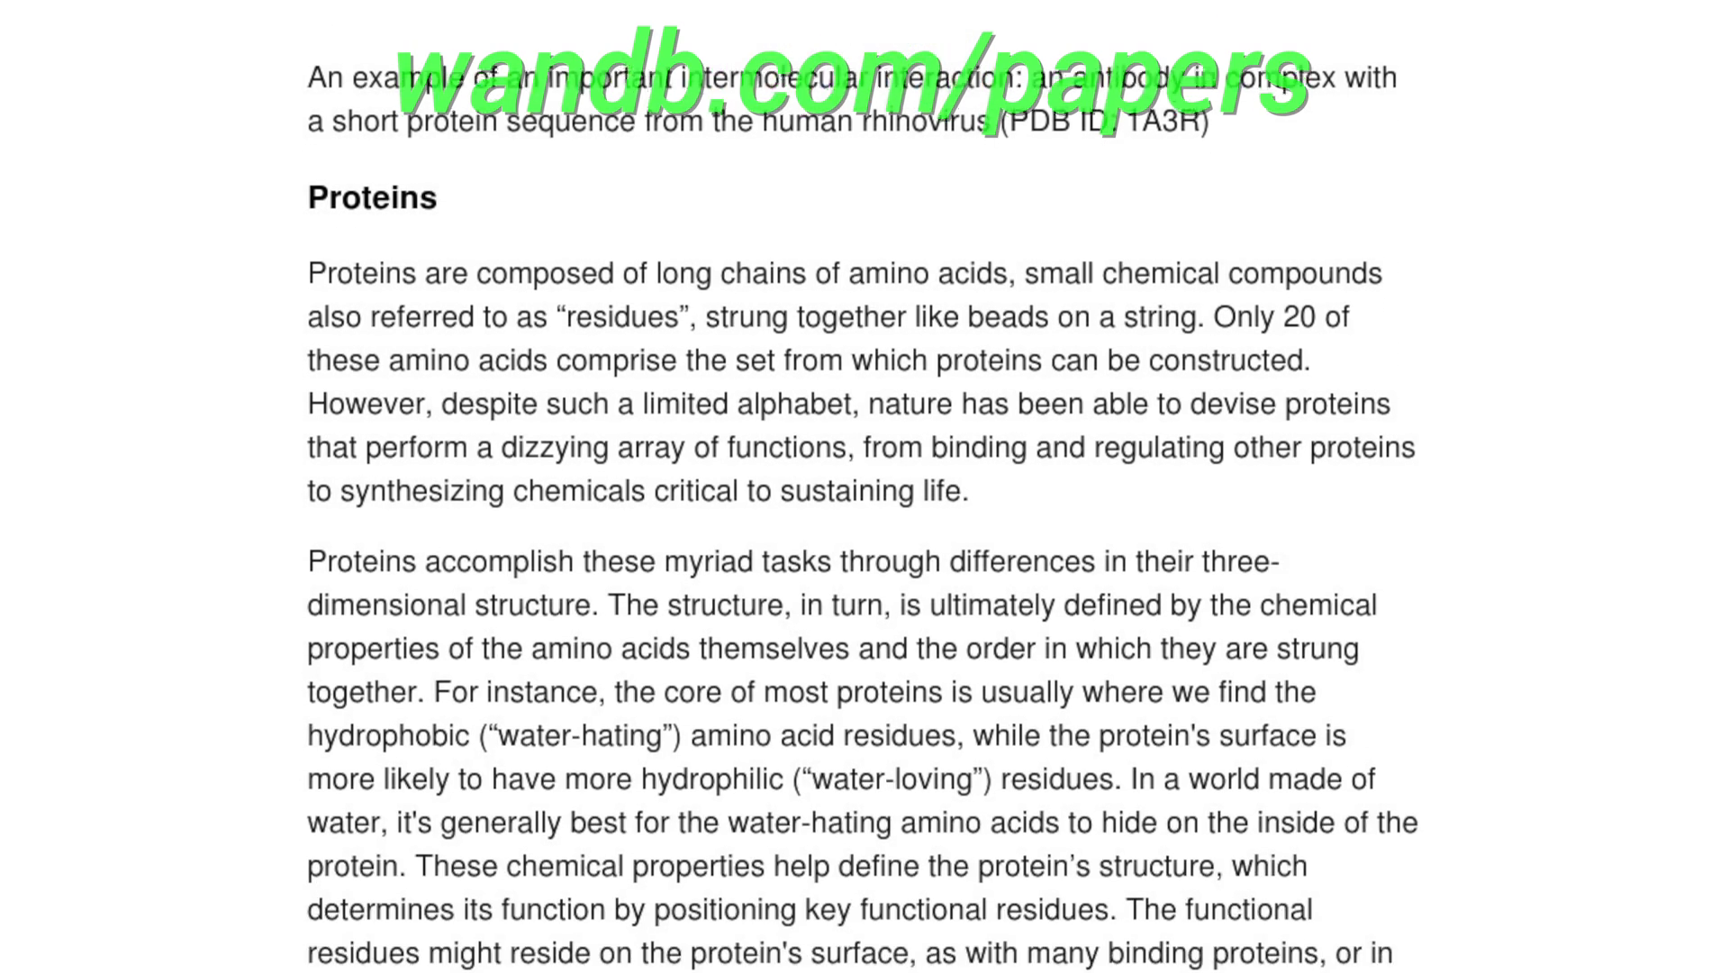
scroll("down", 3)
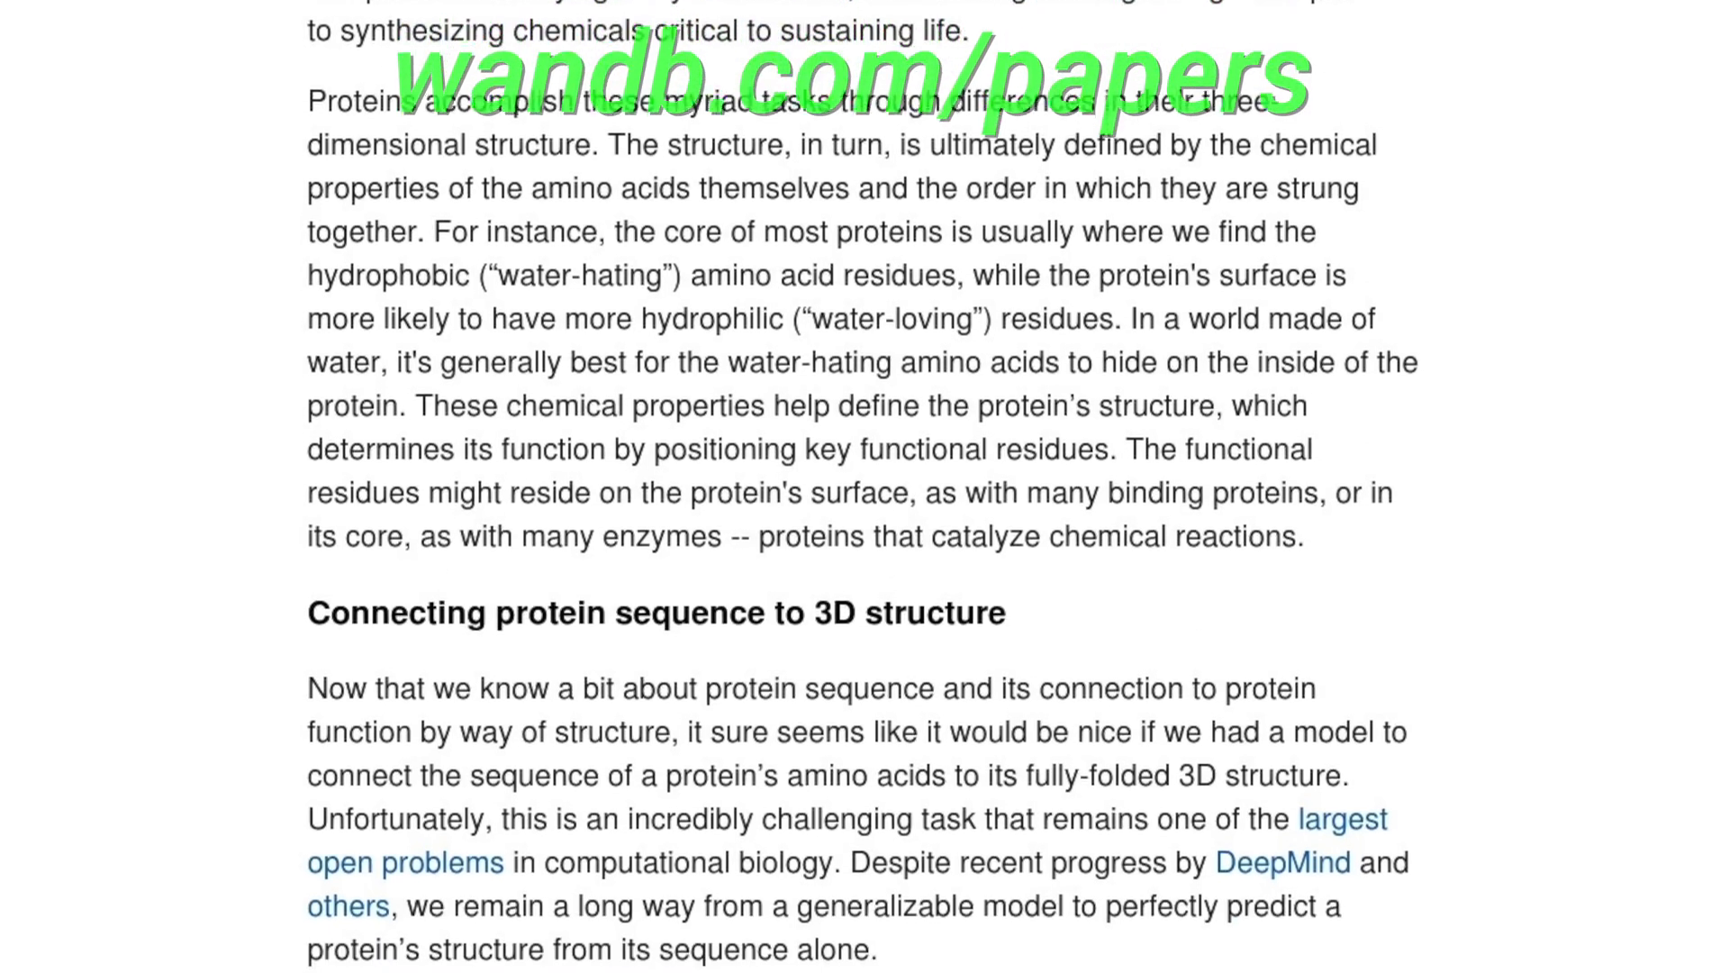
scroll("down", 3)
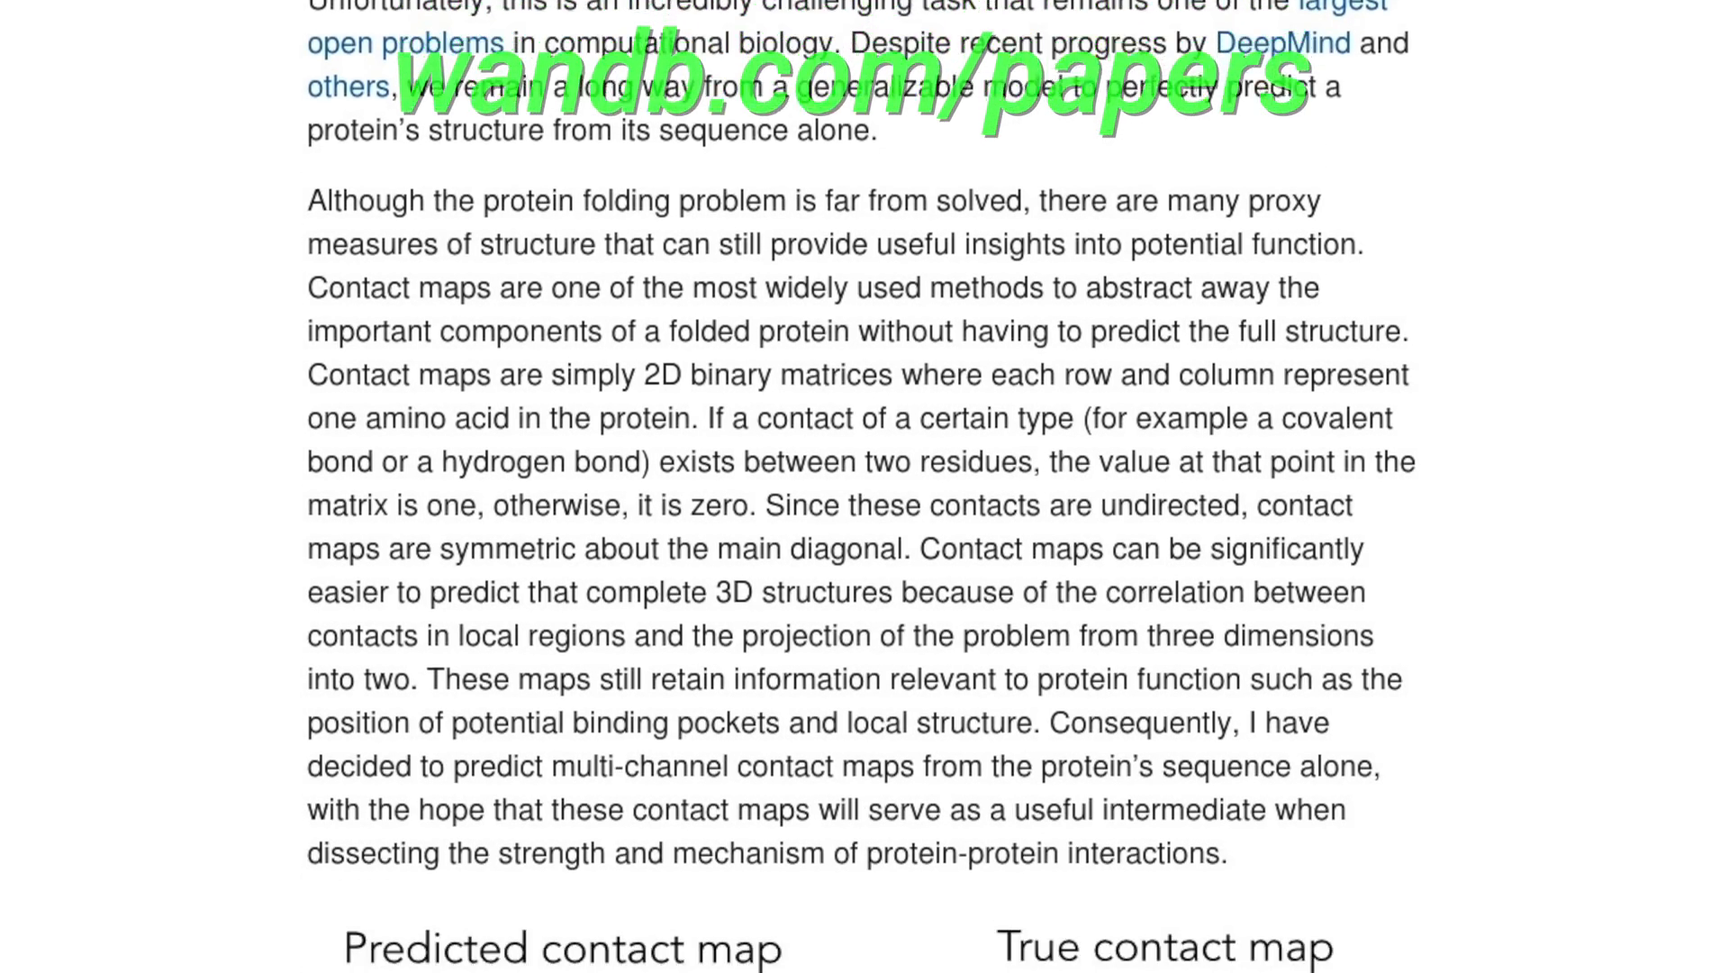
scroll("down", 3)
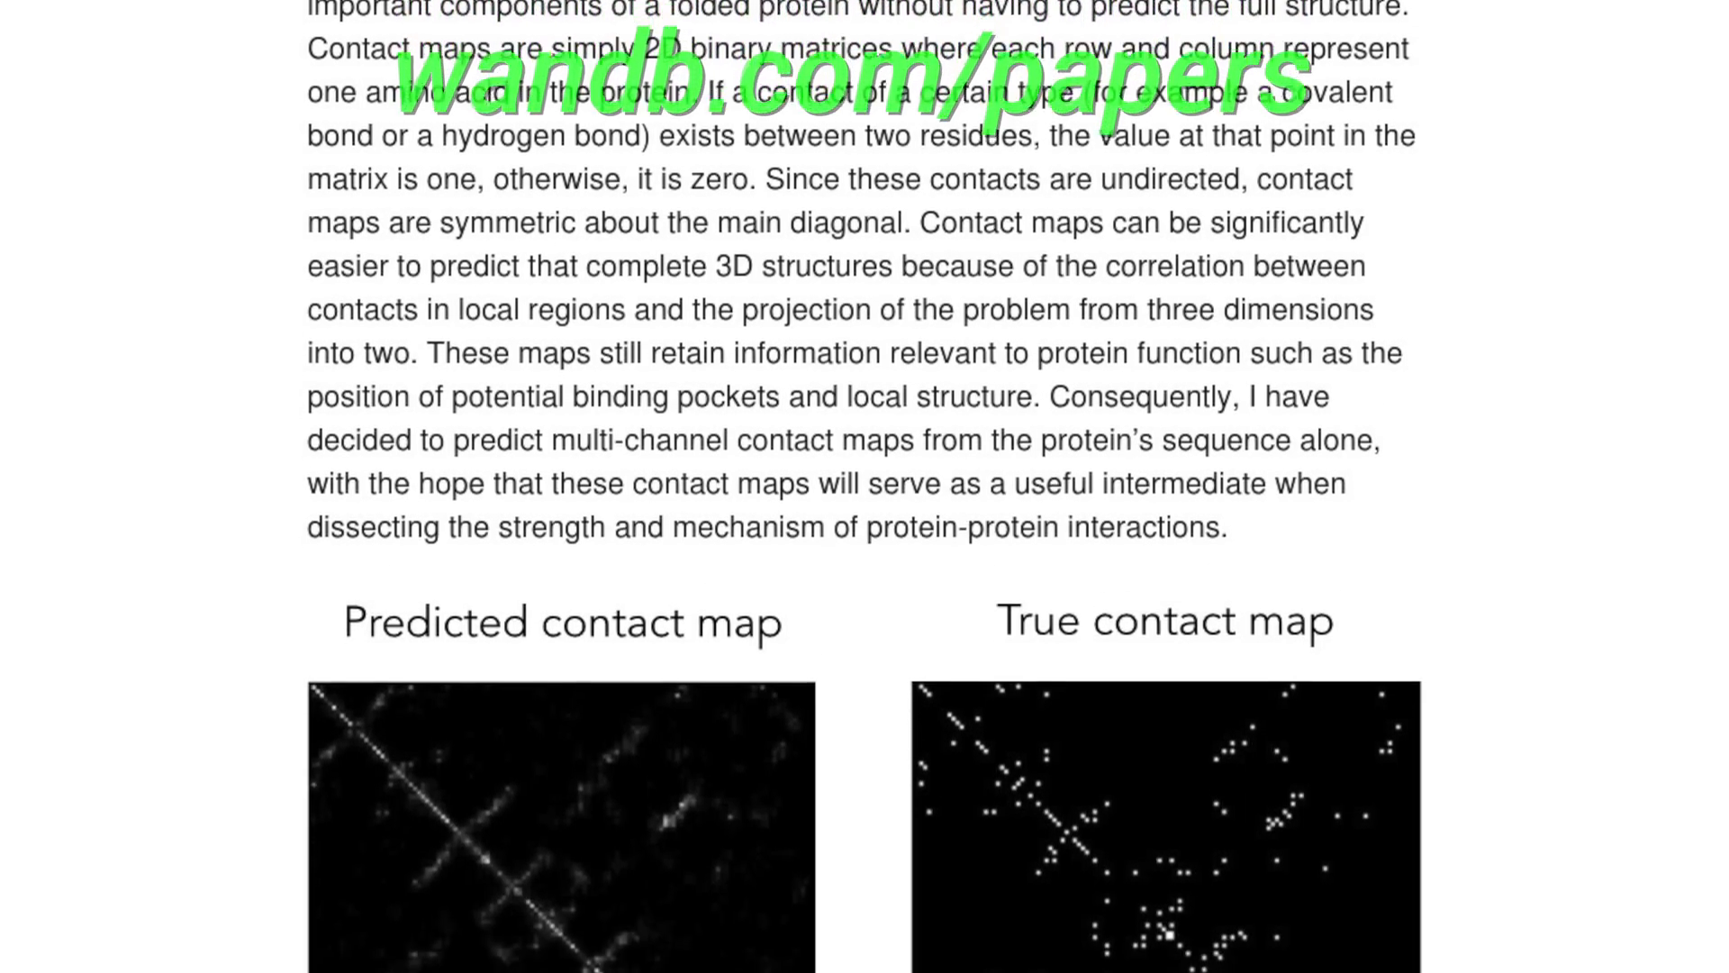
scroll("down", 3)
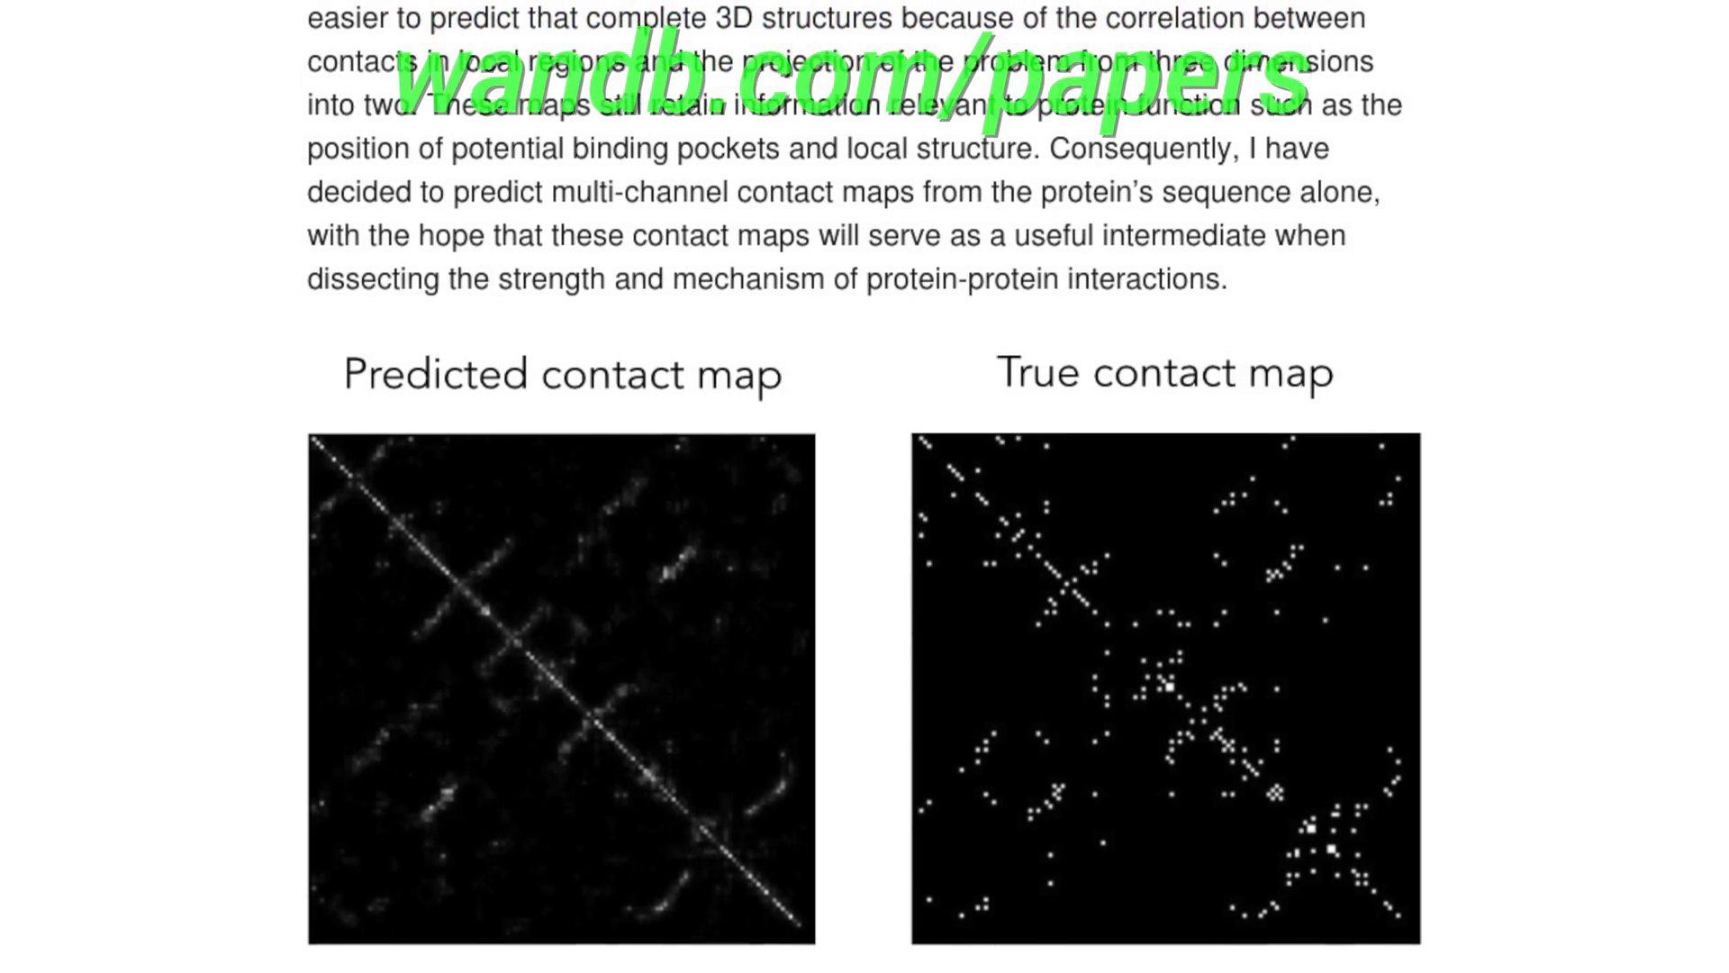
scroll("down", 3)
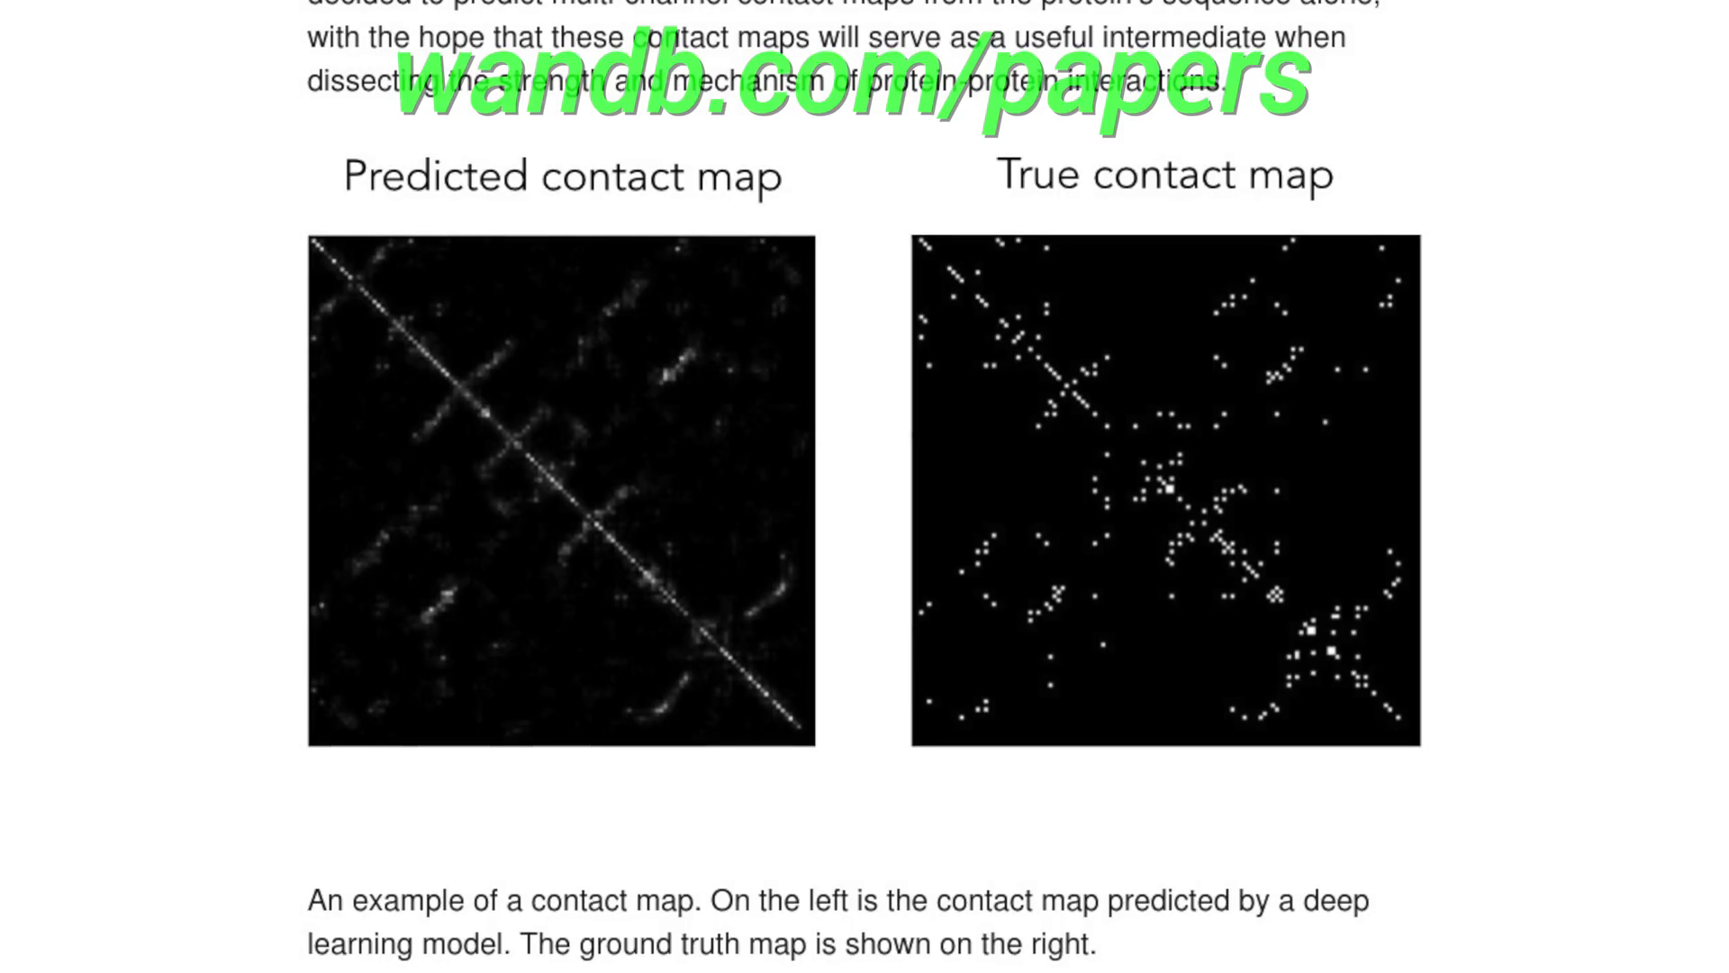